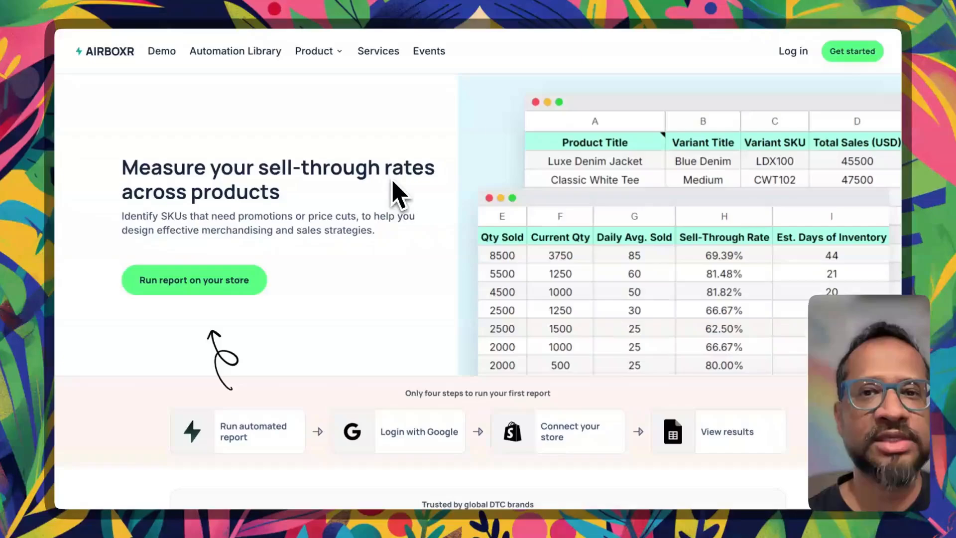
pyautogui.moveTo(658, 204)
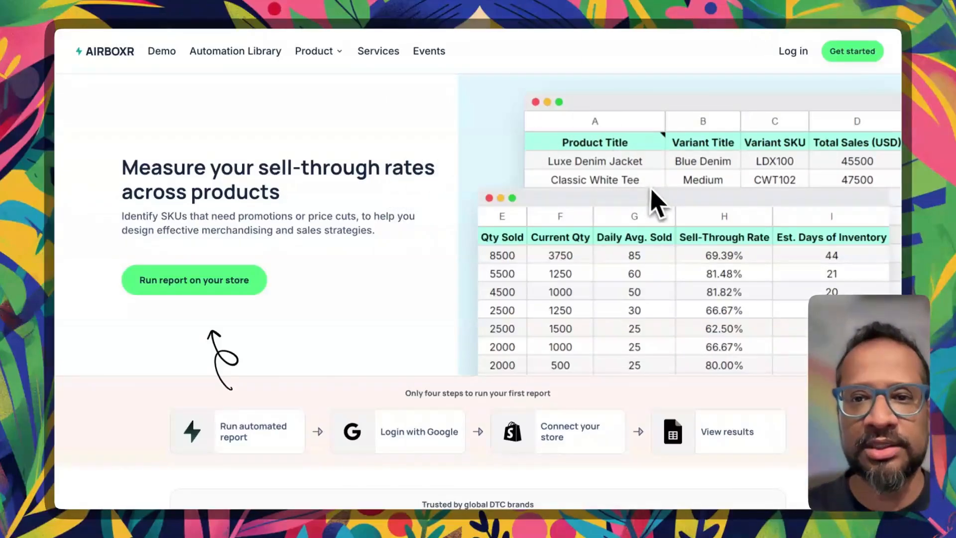
pyautogui.moveTo(662, 210)
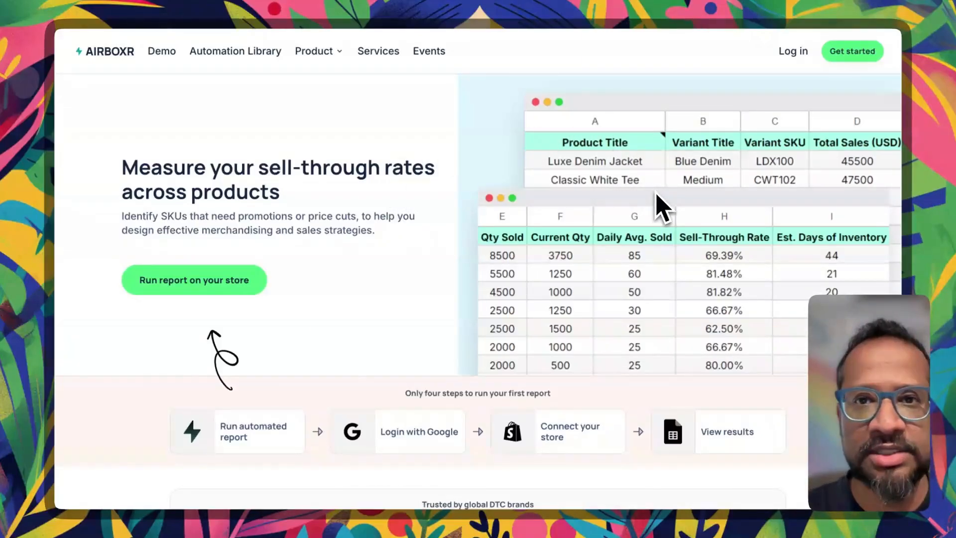
pyautogui.moveTo(820, 174)
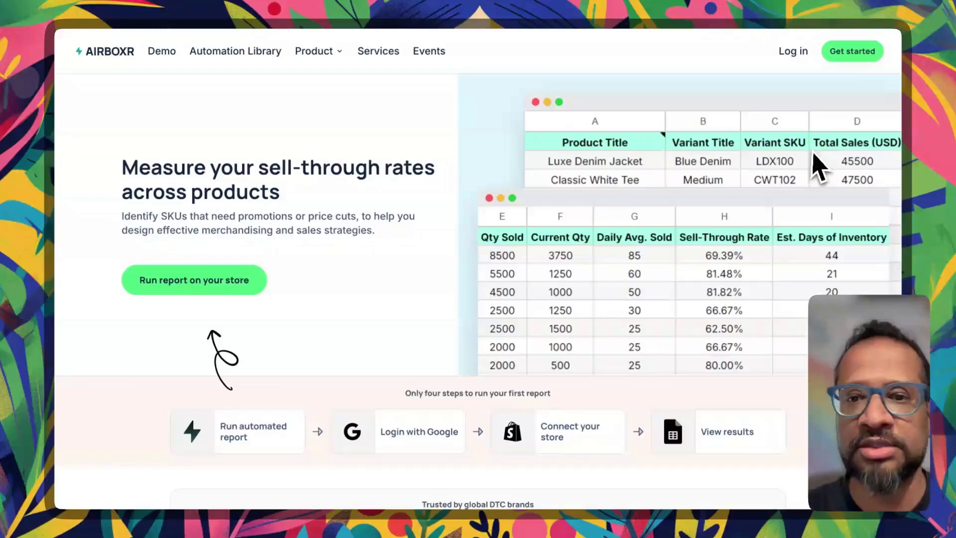
pyautogui.moveTo(652, 281)
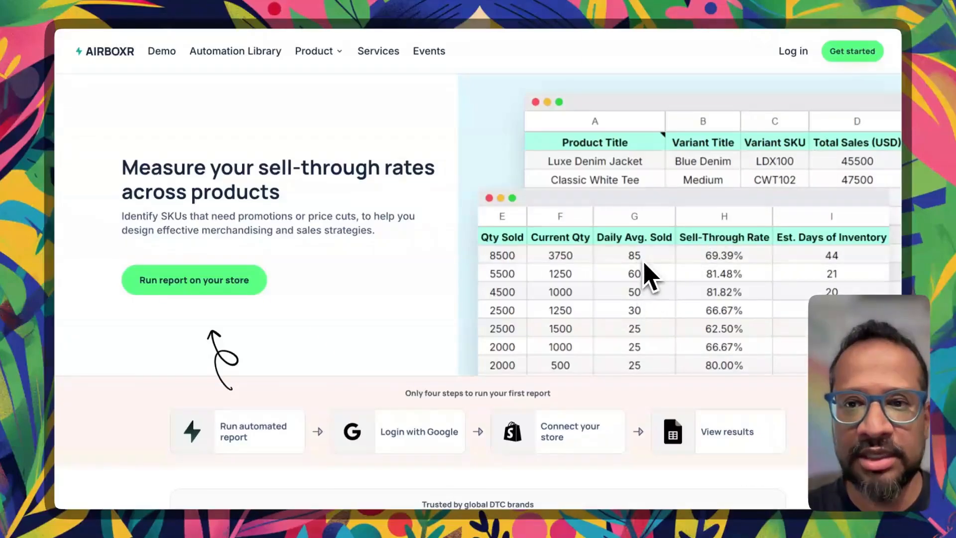
pyautogui.moveTo(738, 317)
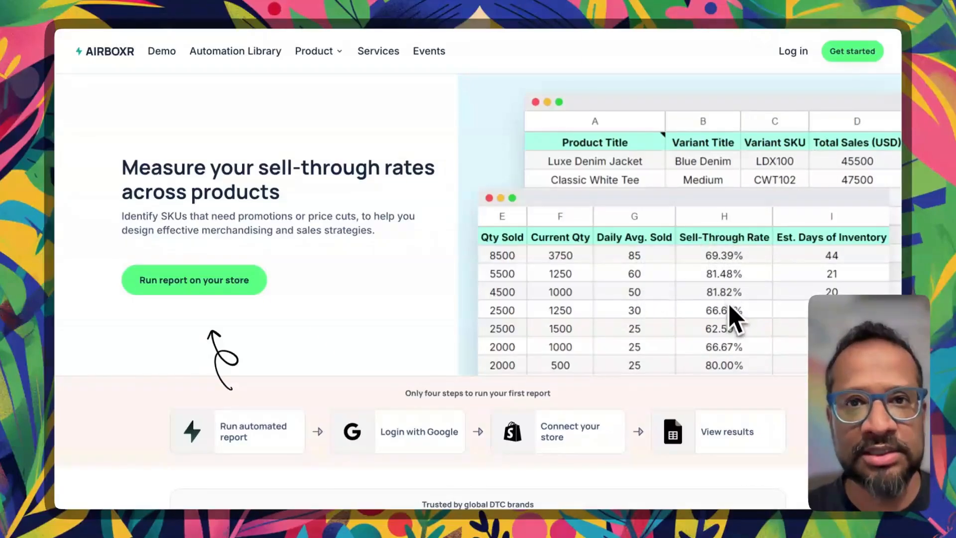
pyautogui.moveTo(522, 299)
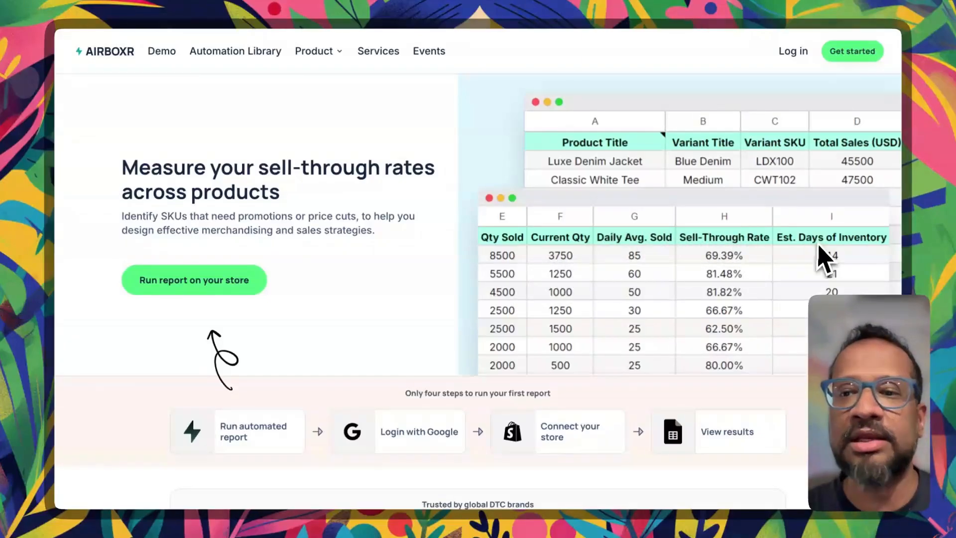
pyautogui.moveTo(829, 259)
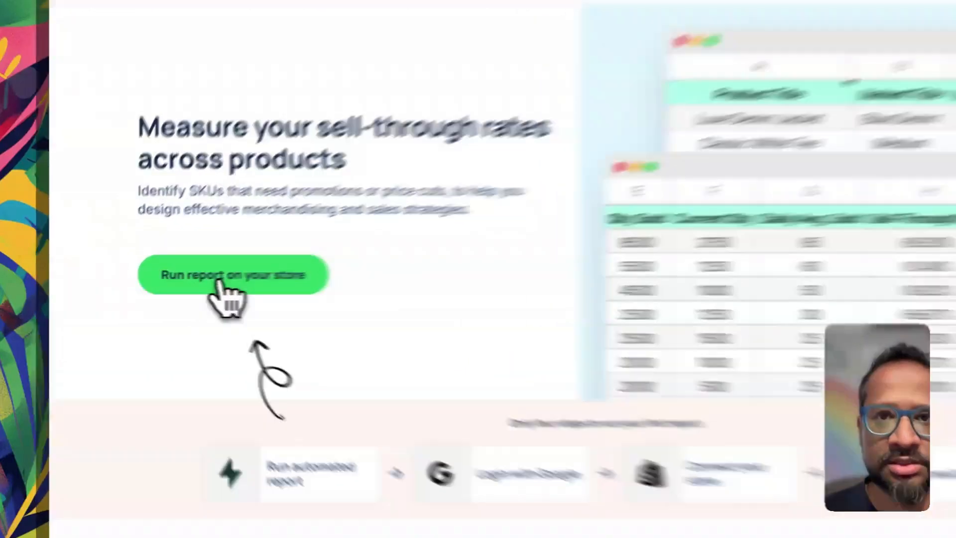
# Run the Airboxr sell-through report on the demo Shopify store to generate the spreadsheet
pyautogui.click(233, 274)
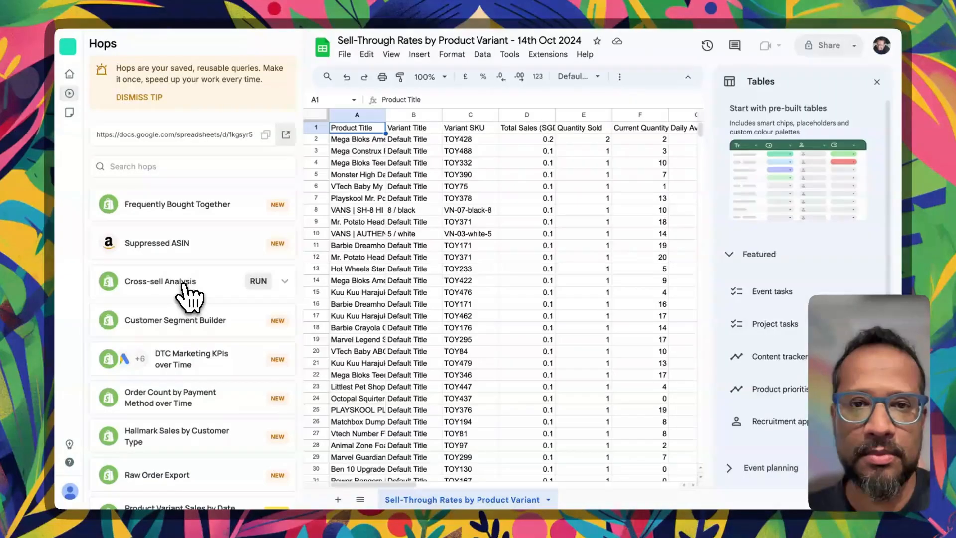
pyautogui.moveTo(823, 122)
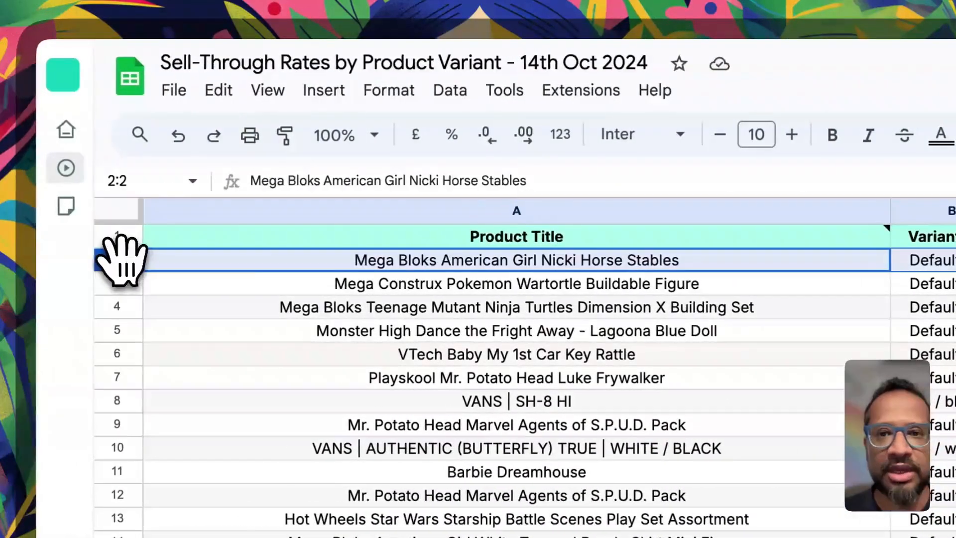
pyautogui.hscroll(3)
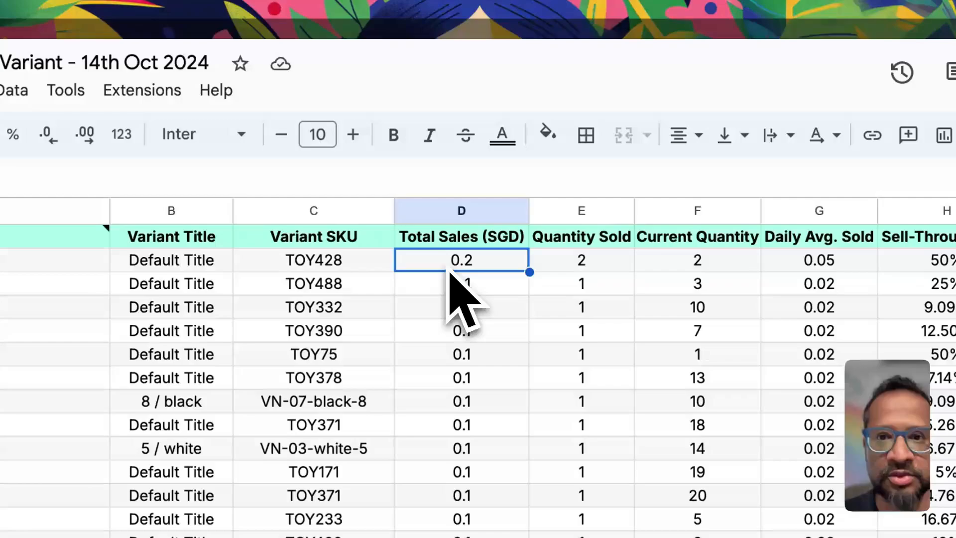
pyautogui.click(581, 260)
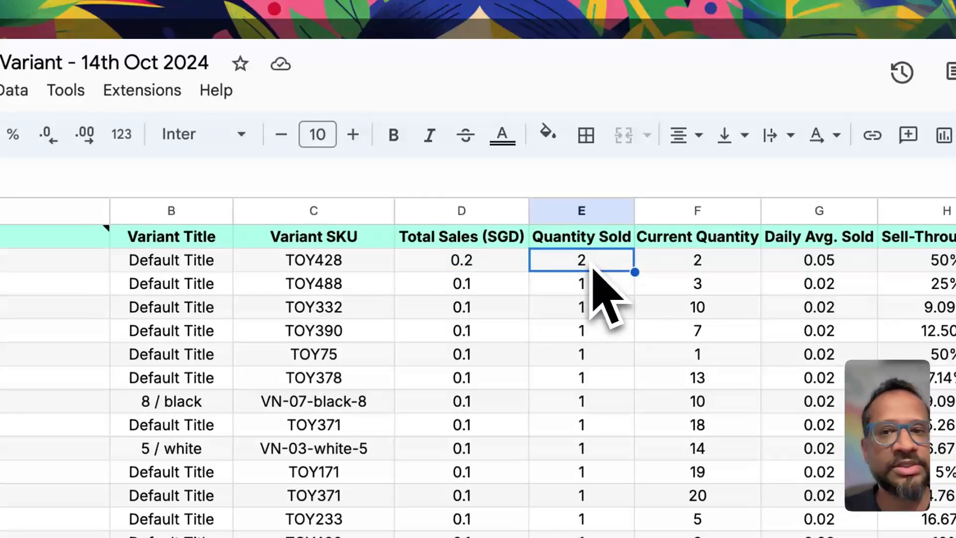
pyautogui.click(698, 260)
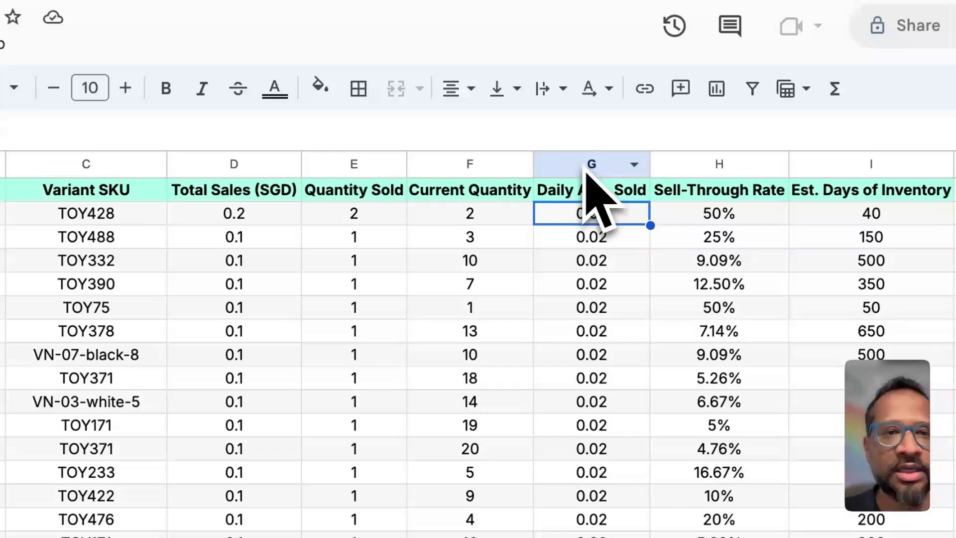
pyautogui.click(590, 163)
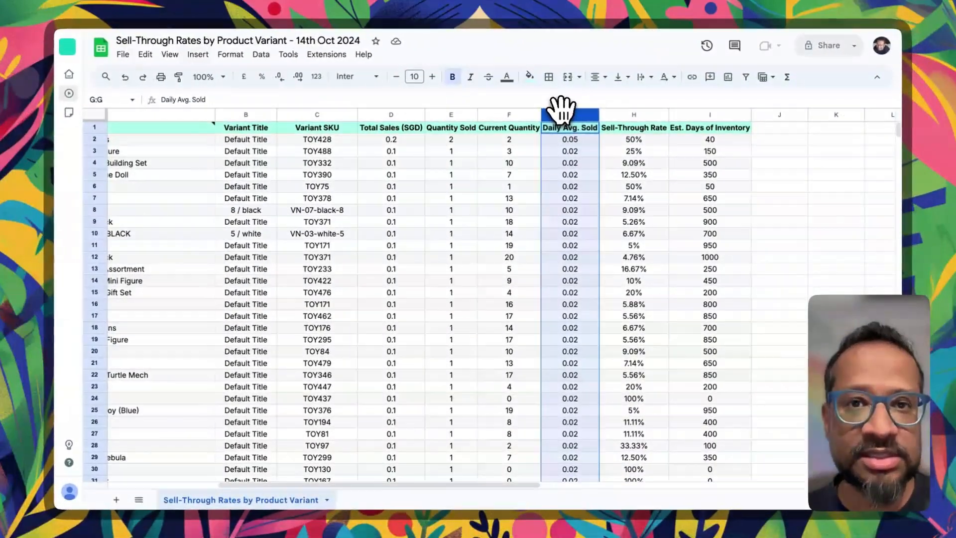
pyautogui.moveTo(836, 137)
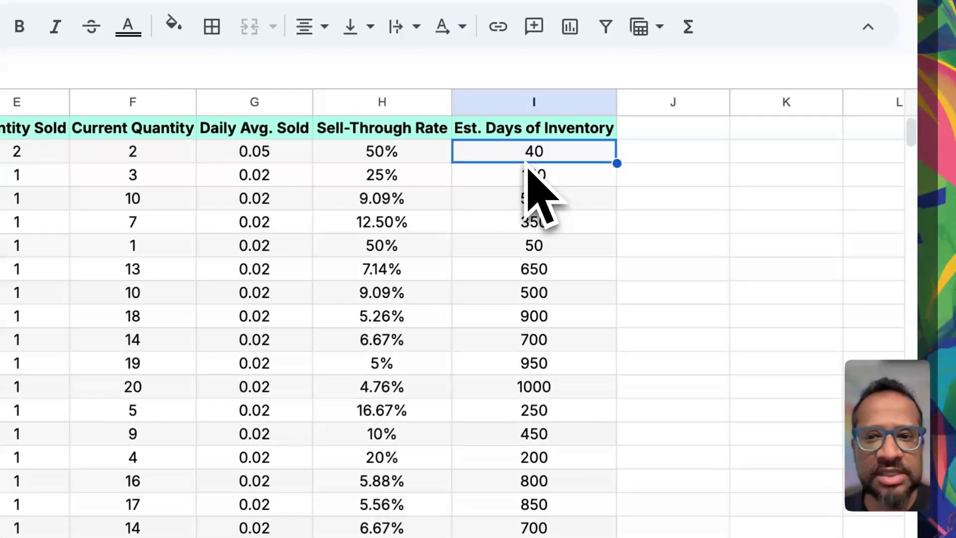
pyautogui.click(534, 386)
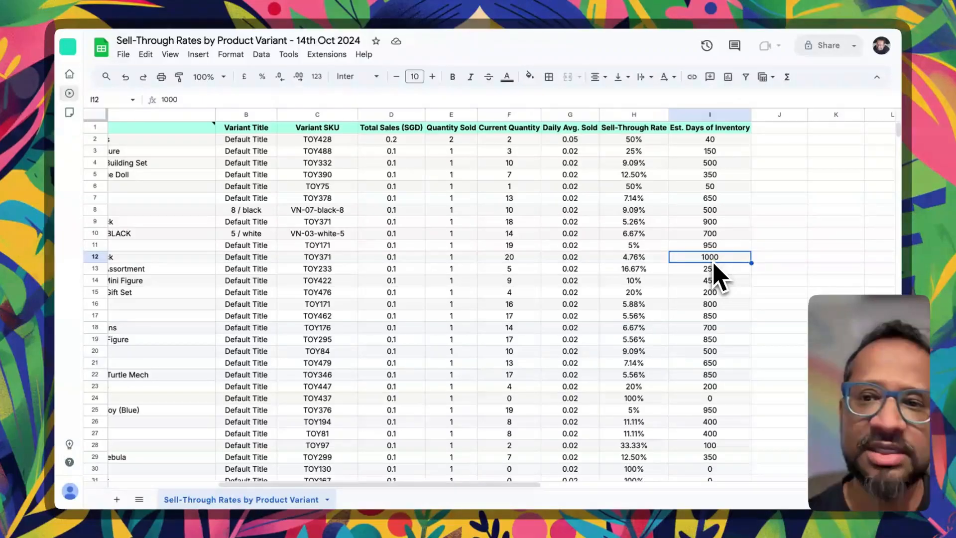
pyautogui.click(570, 115)
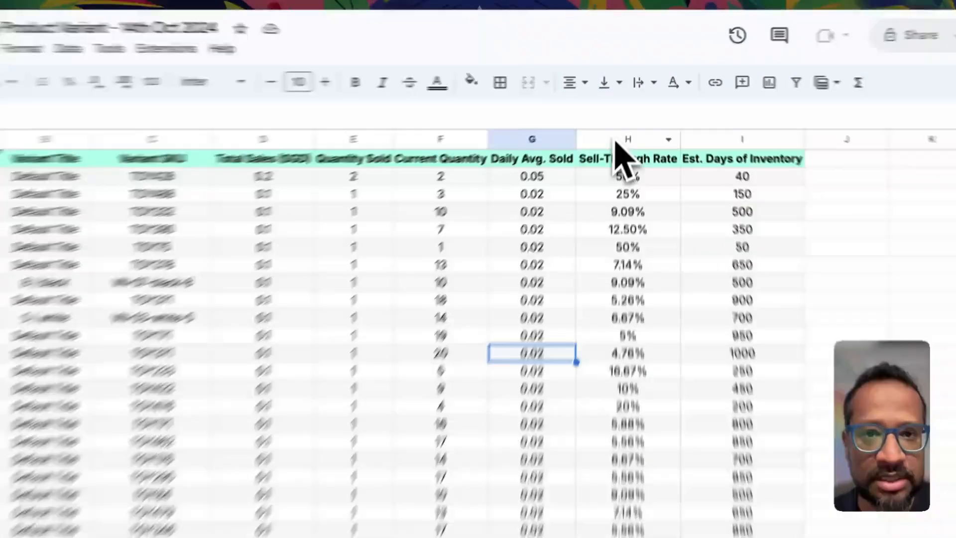
pyautogui.click(628, 138)
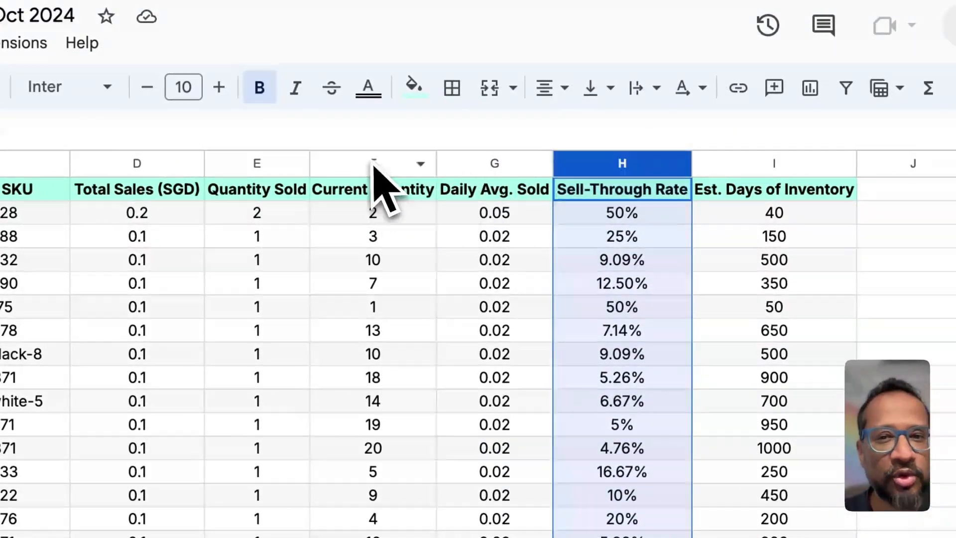
pyautogui.click(373, 163)
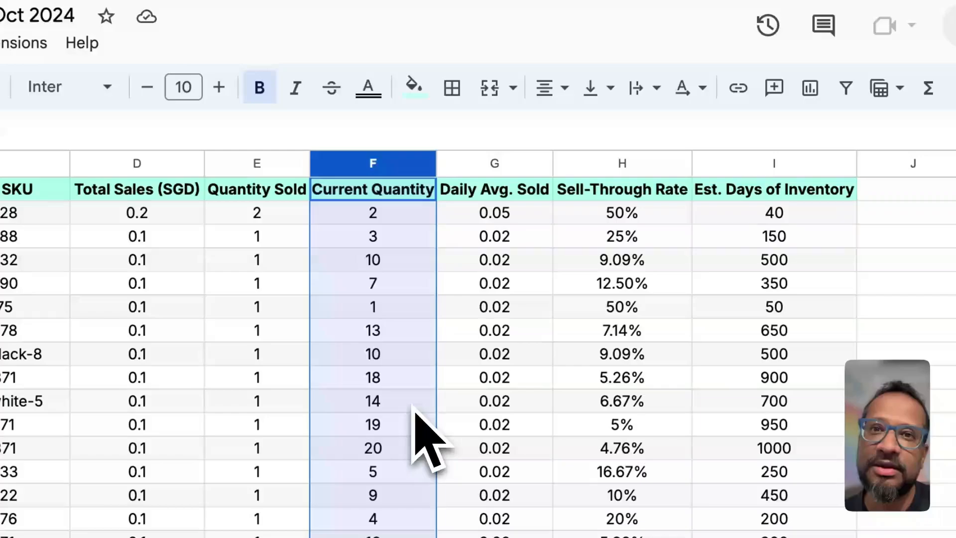